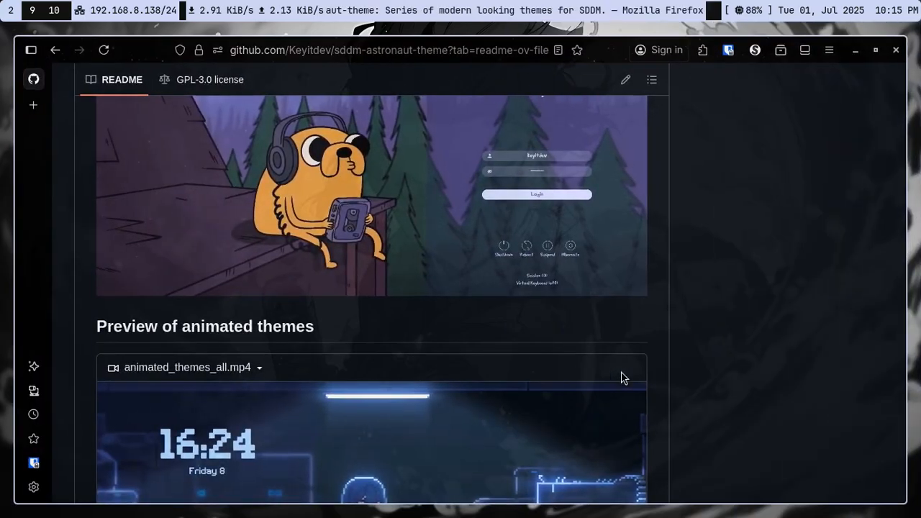
- Scroll back to the sddm-astronaut-theme repository header and open the Code clone menu
{"action": "scroll", "scroll_direction": "up", "scroll_amount": 3}
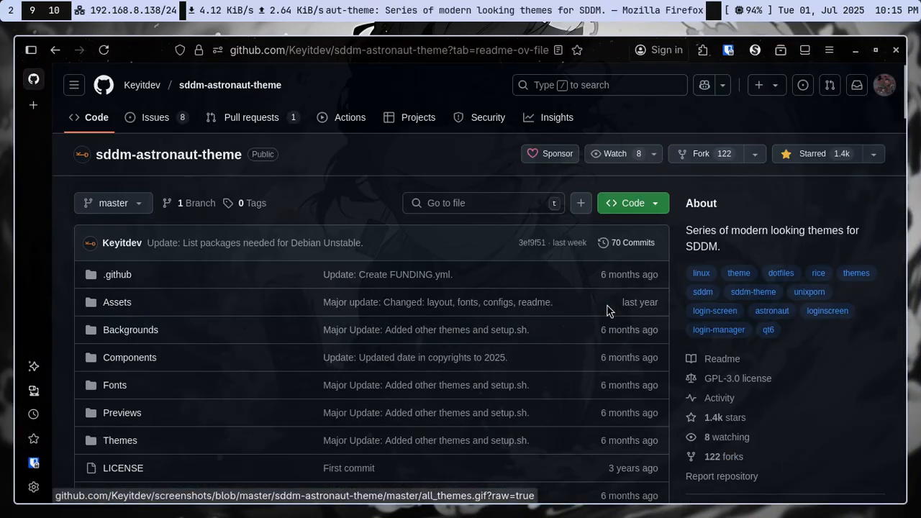
{"action": "scroll", "scroll_direction": "down", "scroll_amount": 3}
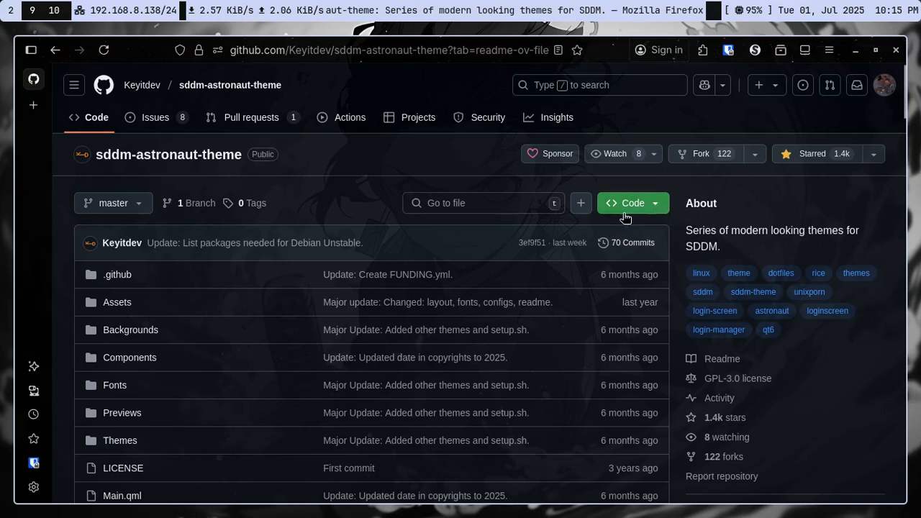
{"action": "left_click", "coordinate": [627, 202]}
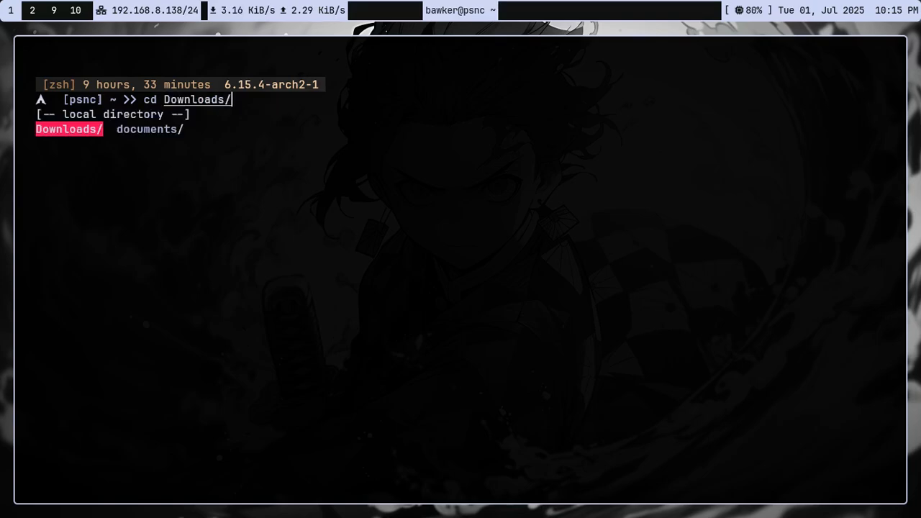
{"action": "type", "text": "cloned_stuff/"}
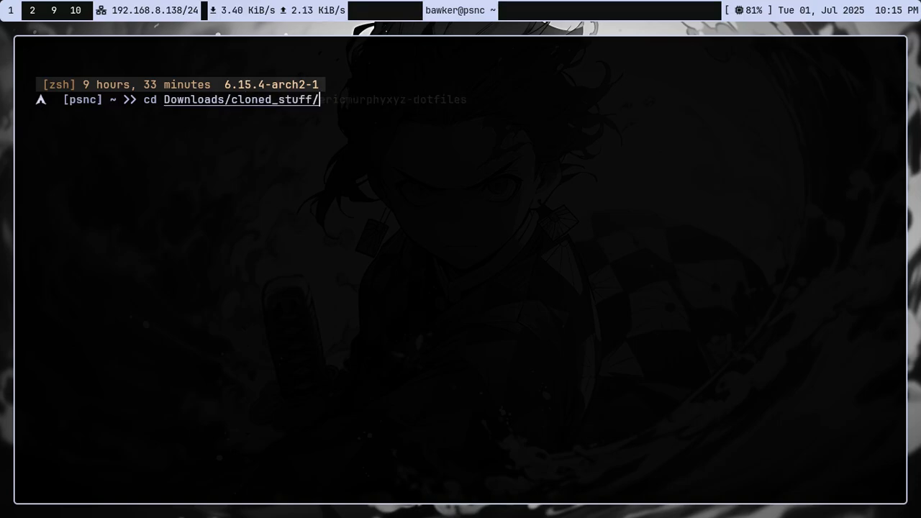
{"action": "type", "text": "git"}
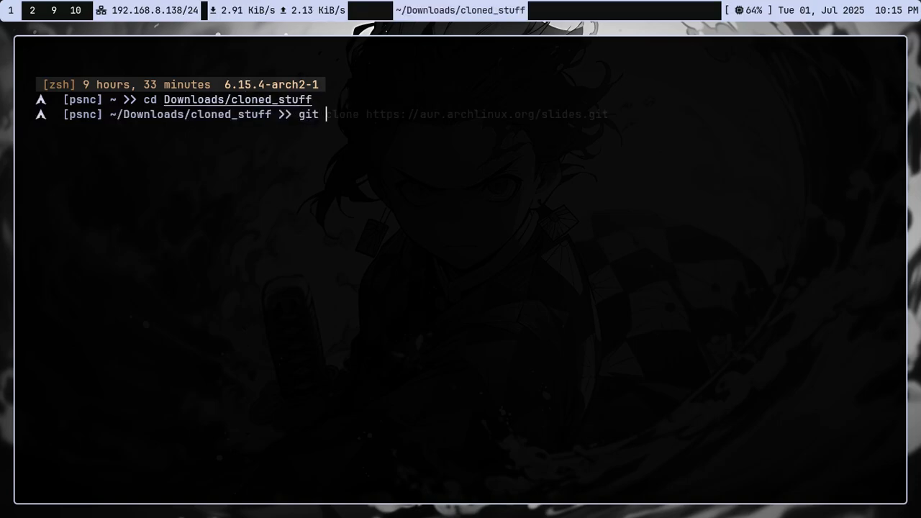
{"action": "type", "text": "clone https://github.com/Keyitdev/sddm-astronaut-theme.git"}
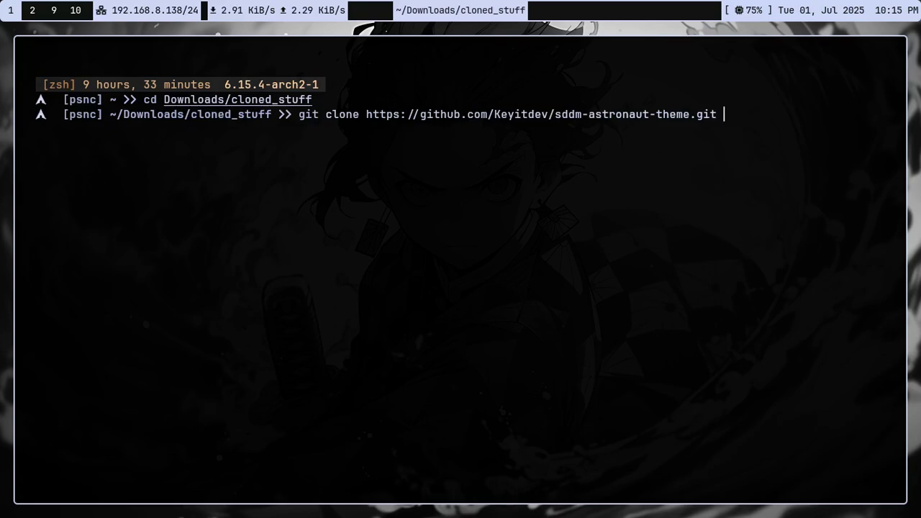
{"action": "type", "text": "astro"}
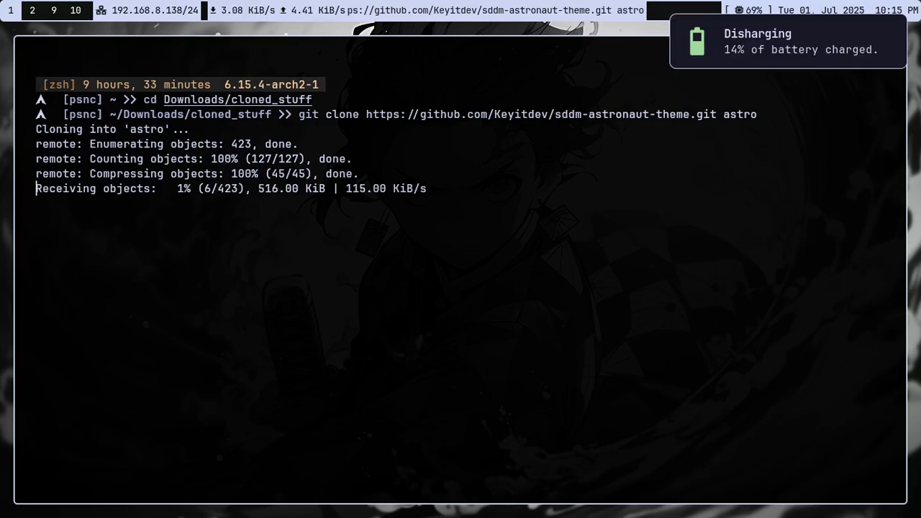
{"action": "key", "text": "ctrl+c"}
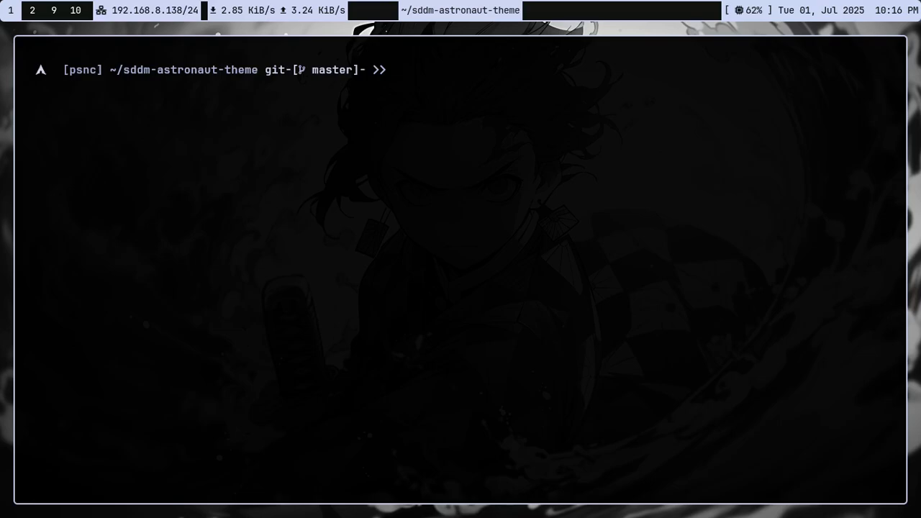
- Reinstall sddm with sudo pacman, confirming with y, then list the theme repository's files
{"action": "type", "text": "sudo pacman"}
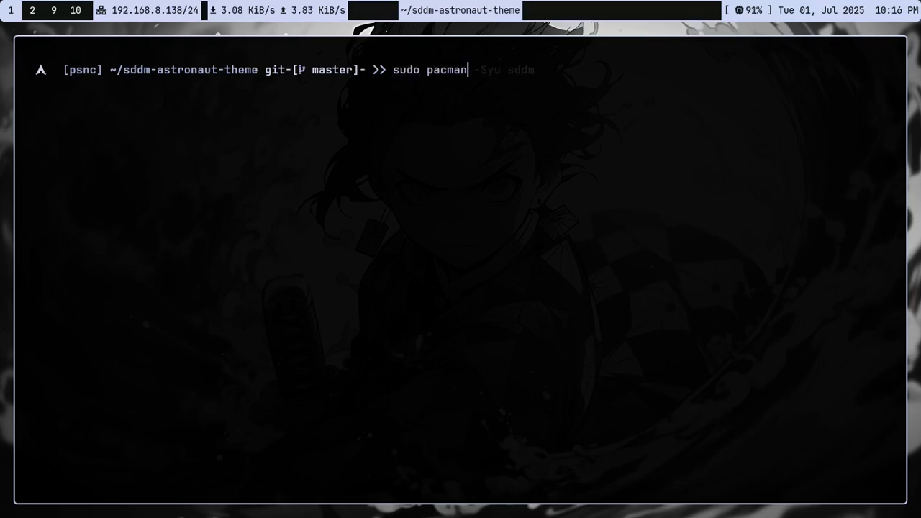
{"action": "key", "text": "Return"}
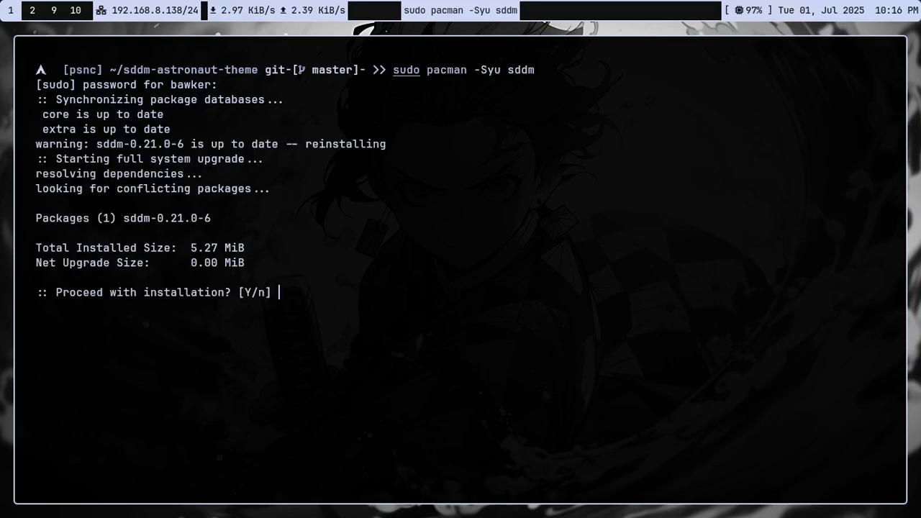
{"action": "type", "text": "y"}
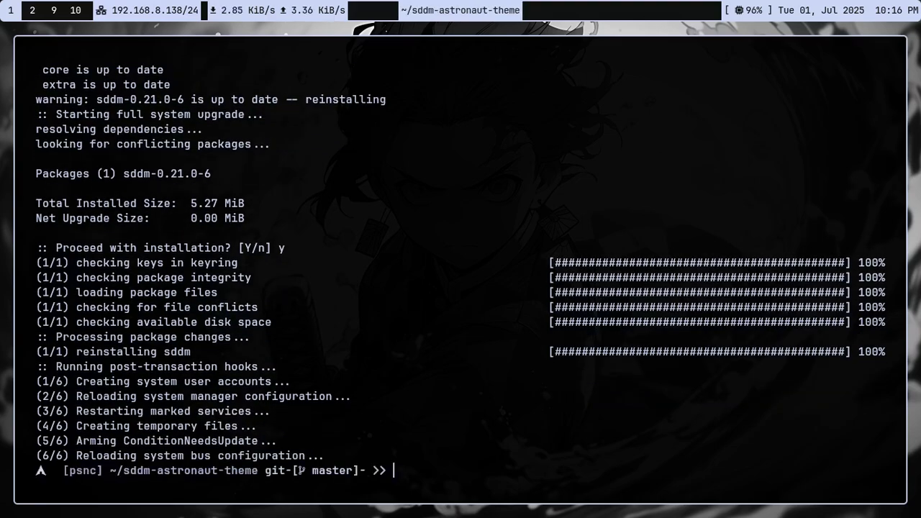
{"action": "type", "text": "ls"}
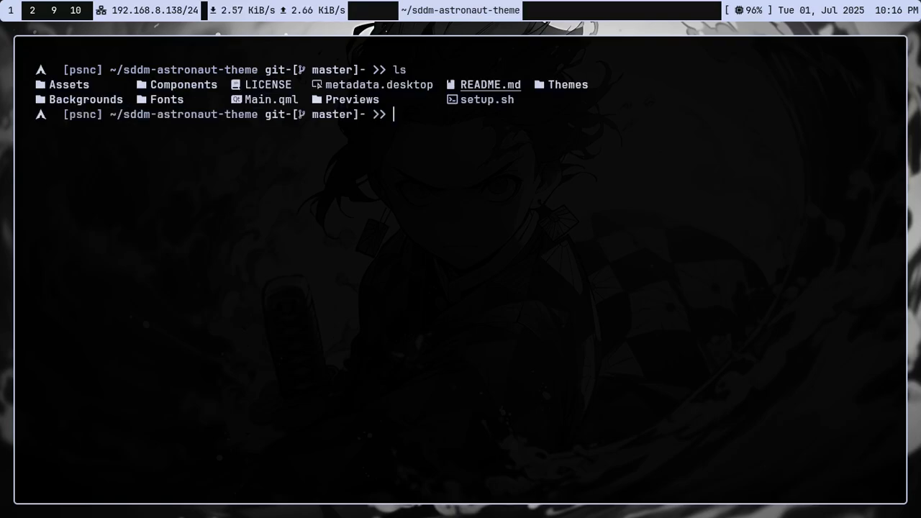
- Open setup.sh in Neovim, scroll through its functions and menu loop, then quit
{"action": "type", "text": "nvim"}
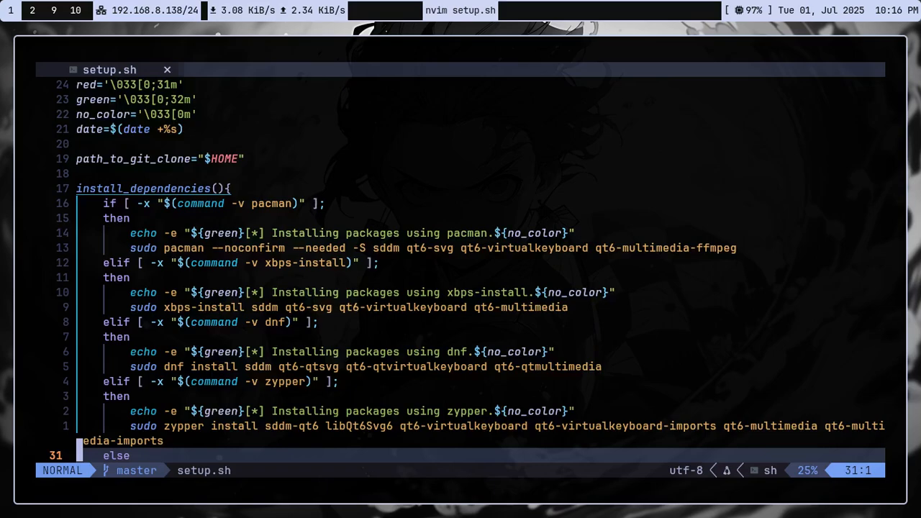
{"action": "scroll", "scroll_direction": "down", "scroll_amount": 3}
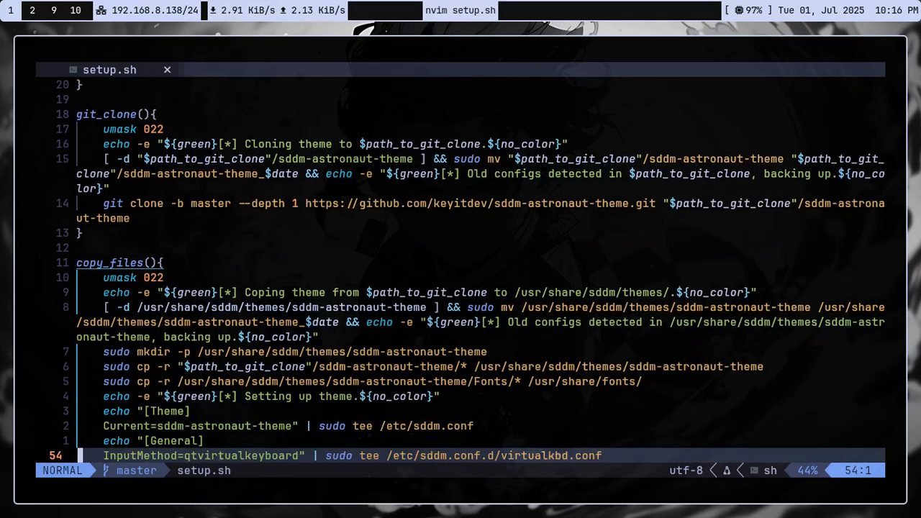
{"action": "scroll", "scroll_direction": "down", "scroll_amount": 3}
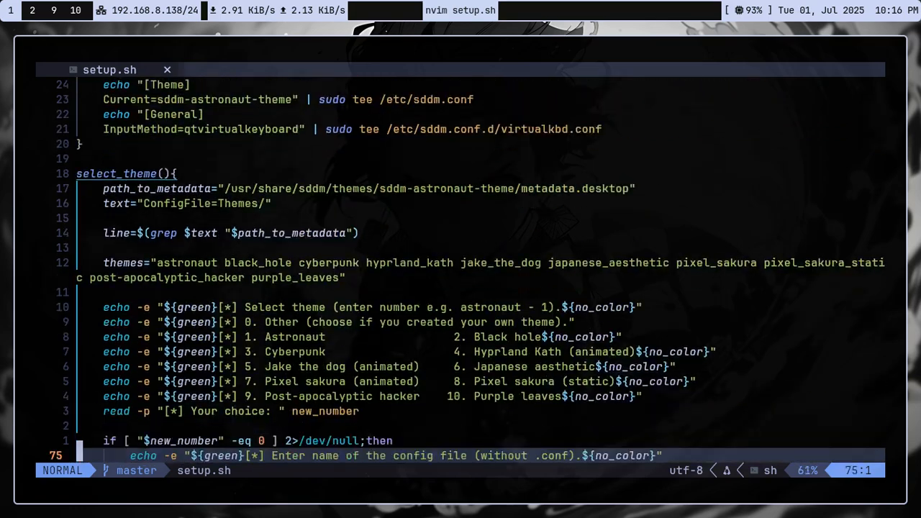
{"action": "scroll", "scroll_direction": "down", "scroll_amount": 3}
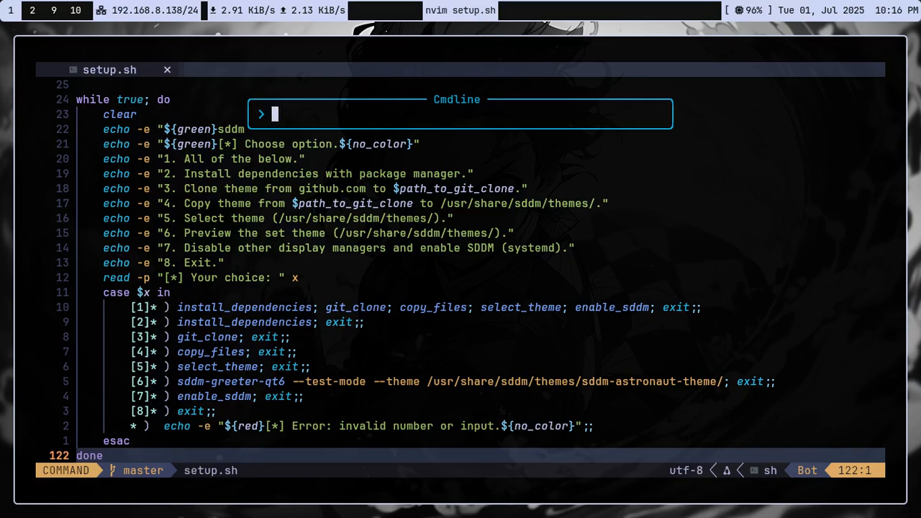
{"action": "type", "text": "q"}
{"action": "type", "text": "./setup.sh"}
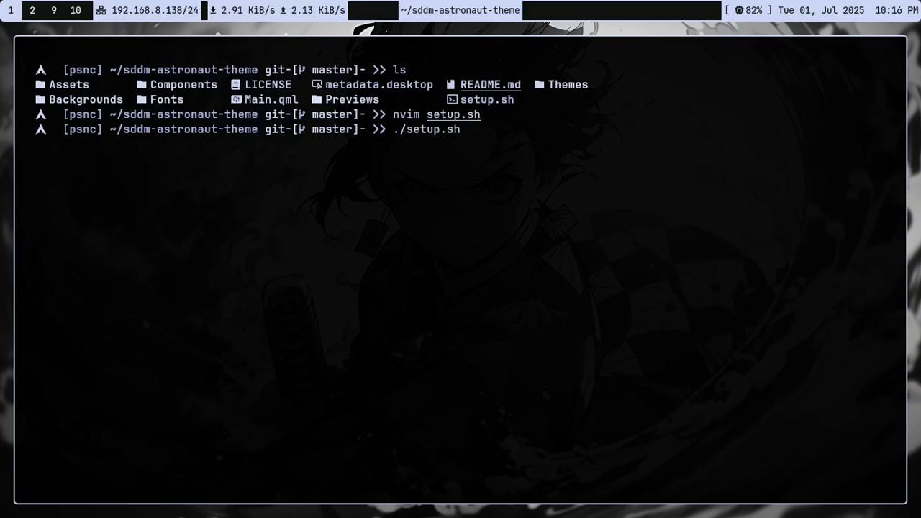
- Run setup.sh option 2 to install dependencies, then relaunch the script and choose 4
{"action": "key", "text": "enter"}
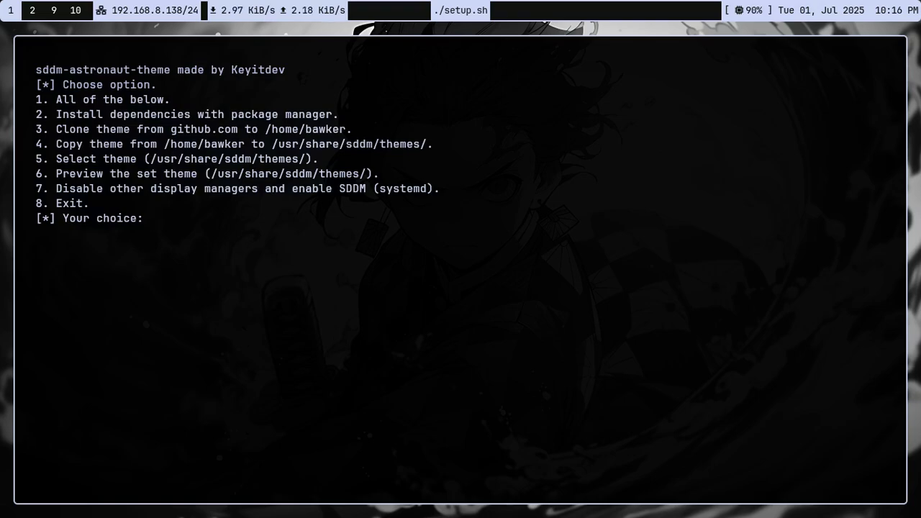
{"action": "type", "text": "2"}
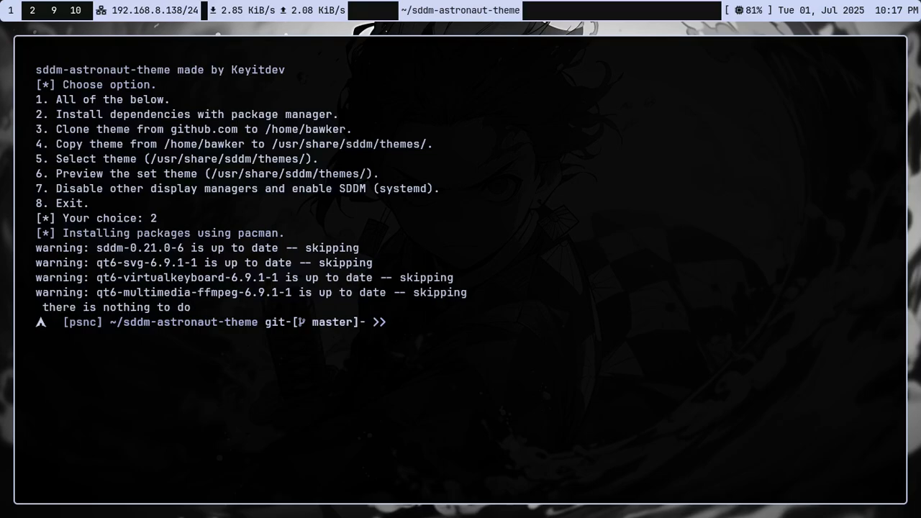
{"action": "type", "text": "./setup.sh"}
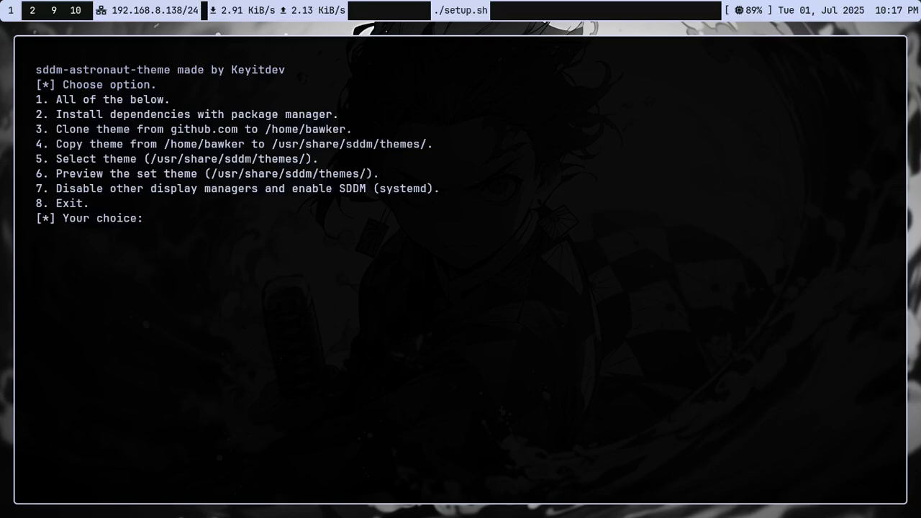
{"action": "type", "text": "4"}
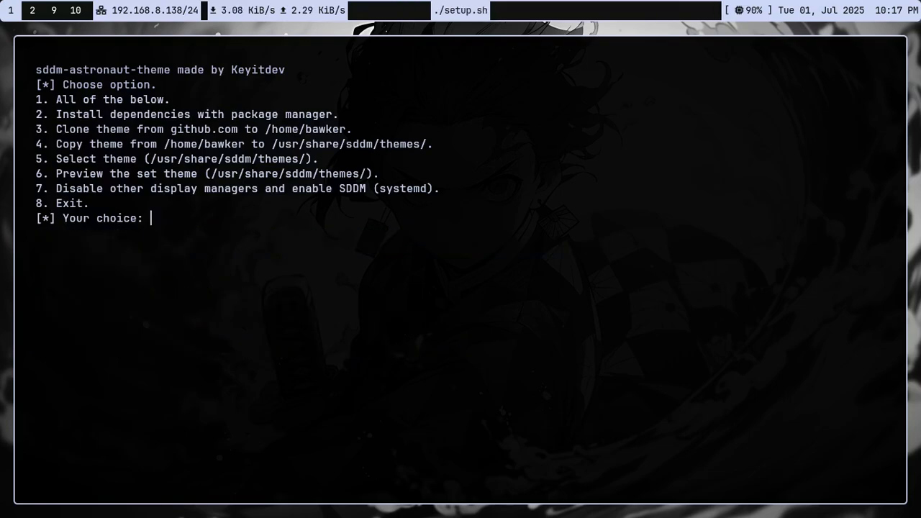
- Set the Astronaut theme with setup.sh option 5, then preview it with option 6
{"action": "type", "text": "5"}
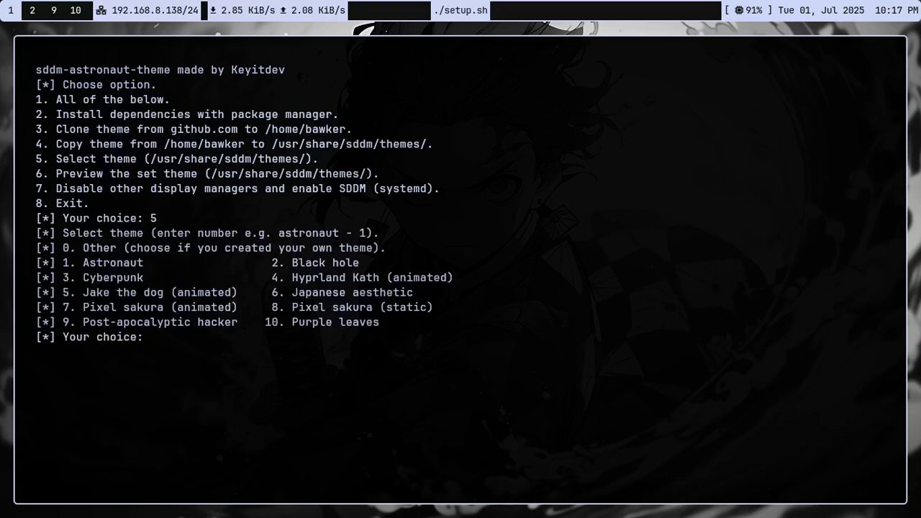
{"action": "type", "text": "1"}
{"action": "type", "text": "./setup.sh"}
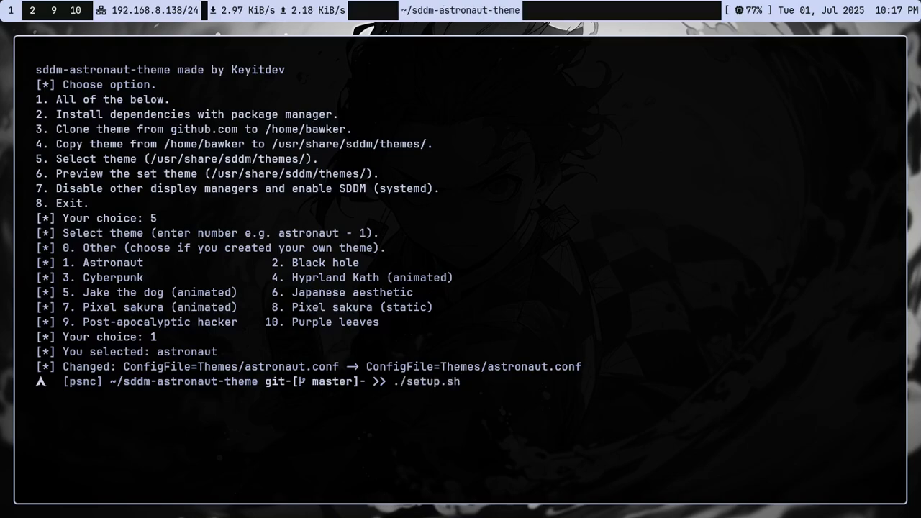
{"action": "key", "text": "Return"}
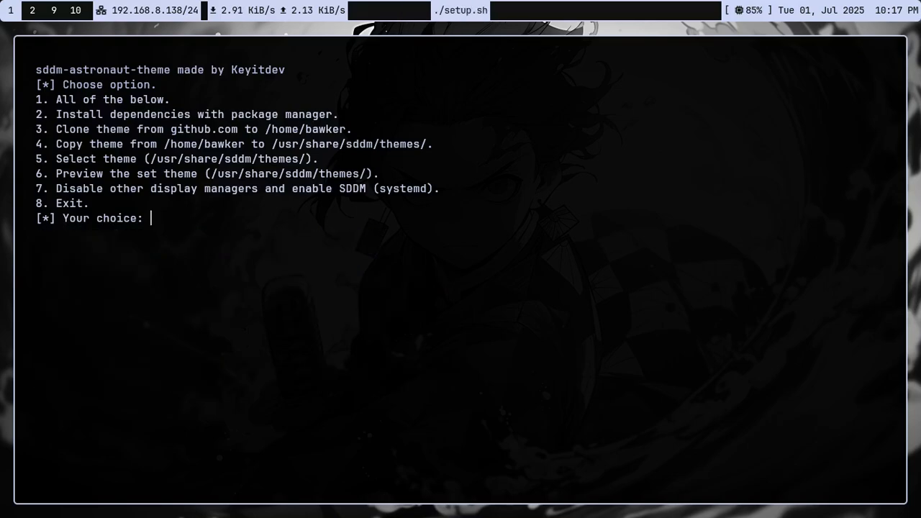
{"action": "type", "text": "6"}
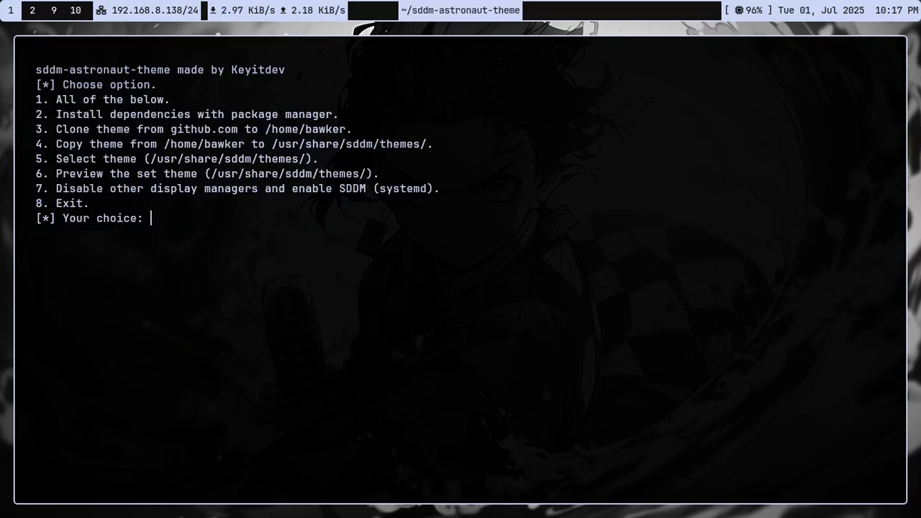
{"action": "type", "text": "6"}
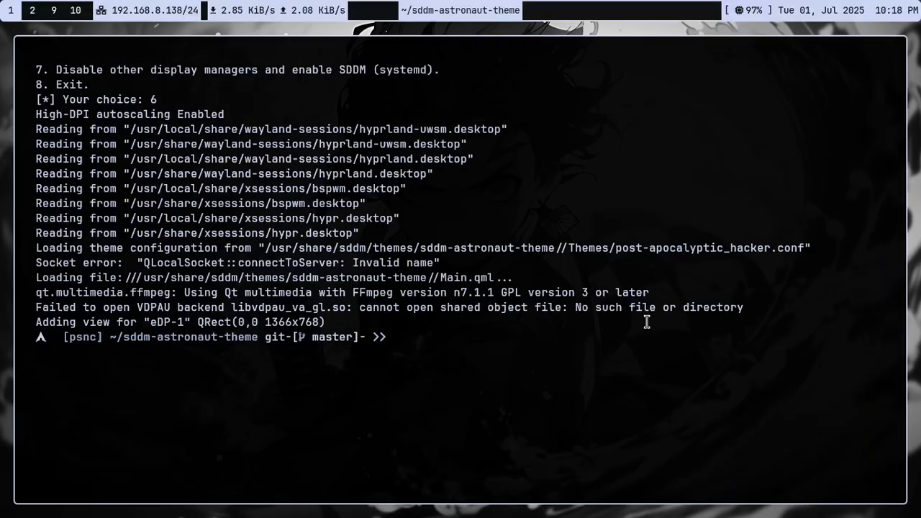
- Clear the preview output and open /etc/sddm.conf in Neovim with sudo
{"action": "type", "text": "nvim/"}
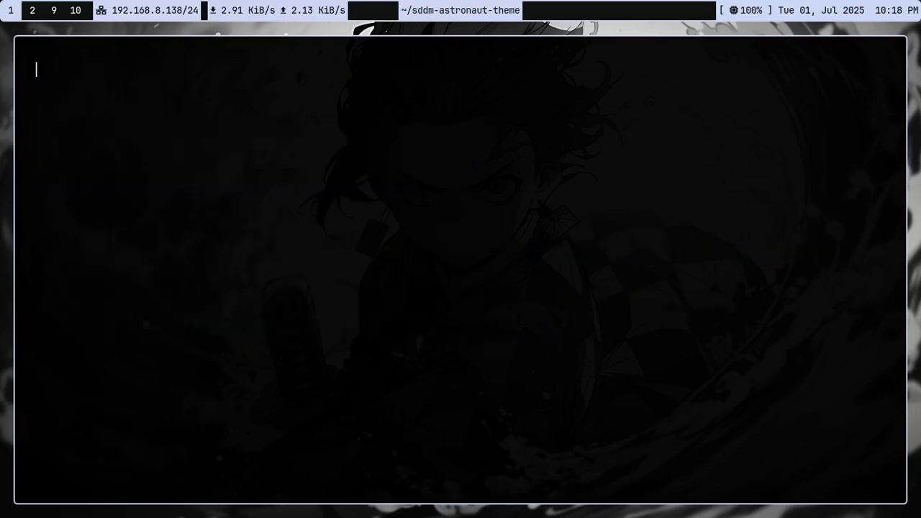
{"action": "type", "text": "sudo nvim /etc/sddm.conf"}
{"action": "type", "text": "cd /"}
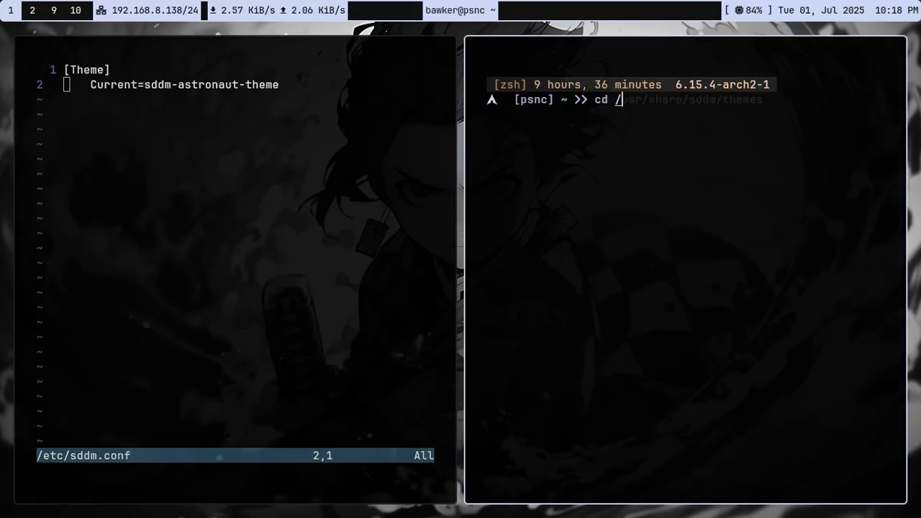
- Go to /usr/share/sddm/themes and list it, showing sddm-astronaut-theme
{"action": "key", "text": "Return"}
{"action": "type", "text": "ls"}
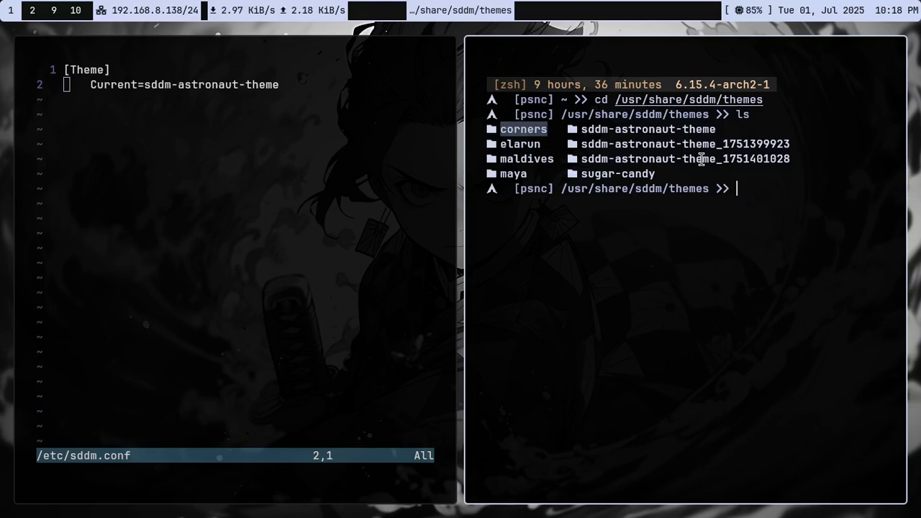
{"action": "mouse_move", "coordinate": [532, 193]}
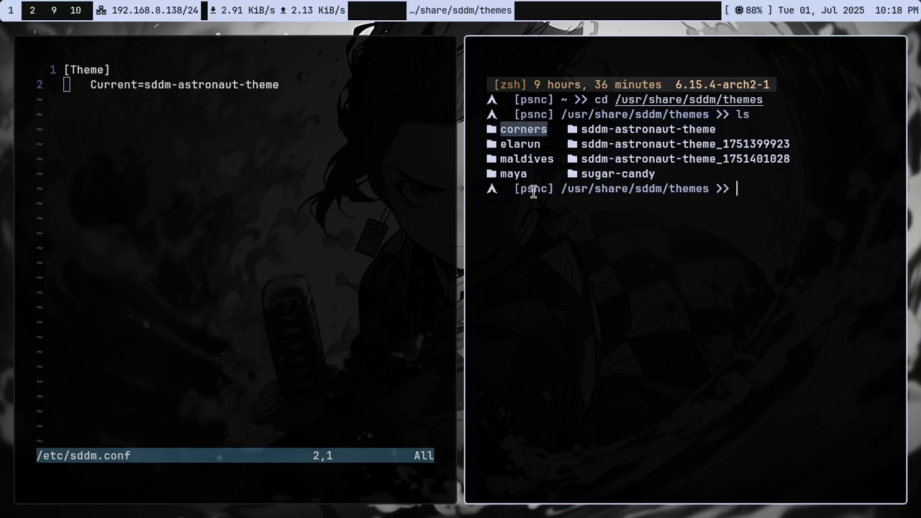